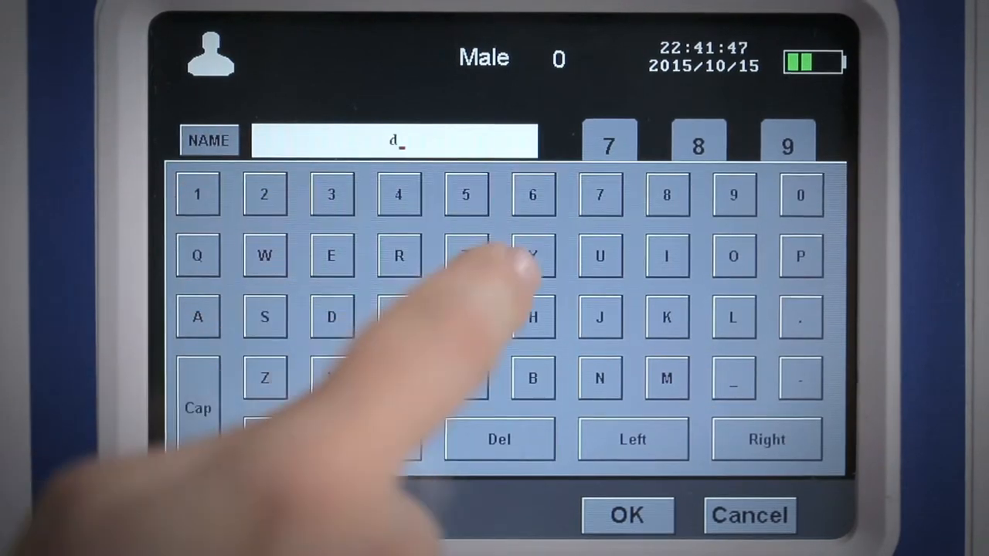
Step: Enter the patient's name, ID 423, age 63 and male sex
left_click(599, 316)
type("63")
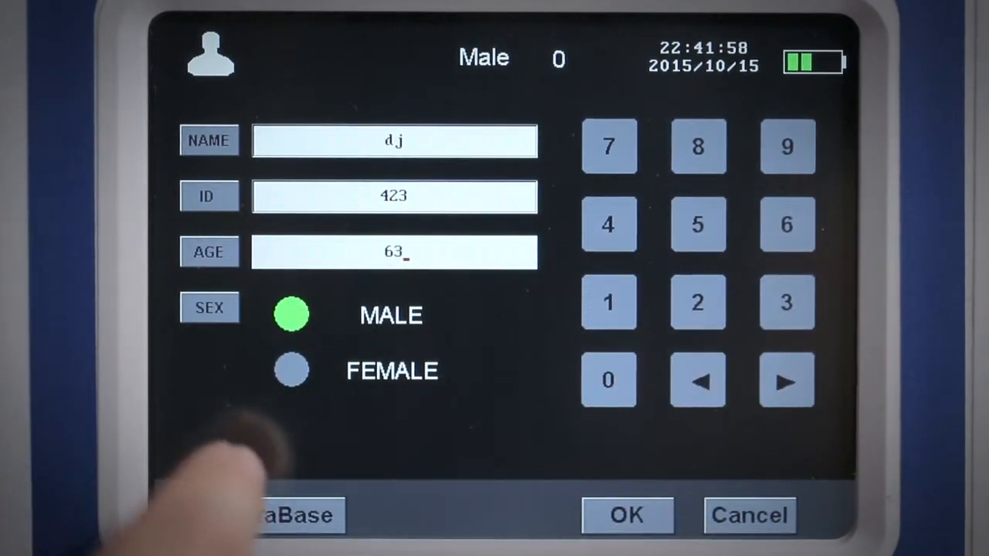
left_click(291, 369)
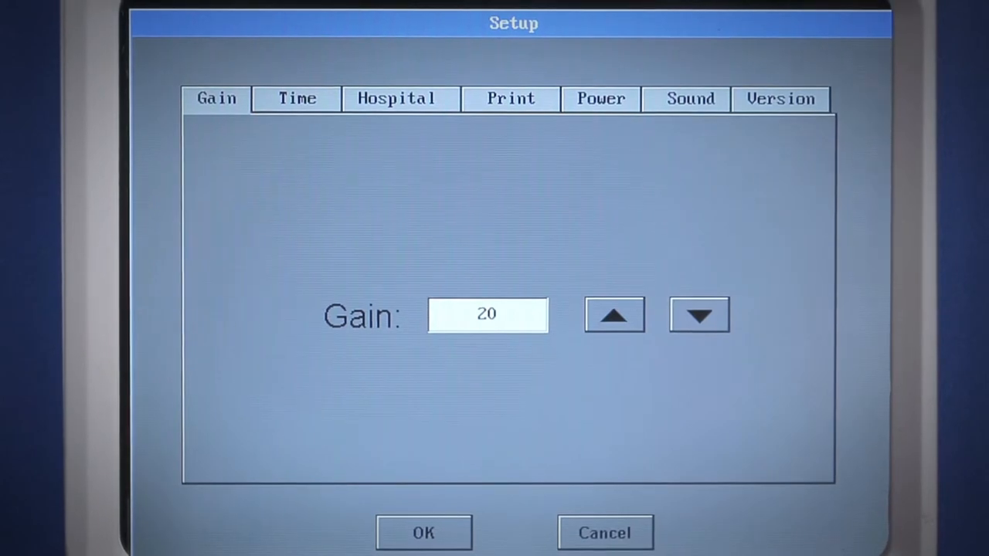
Step: Raise the scanner gain from 20 to 38 with the Gain arrows
left_click(698, 315)
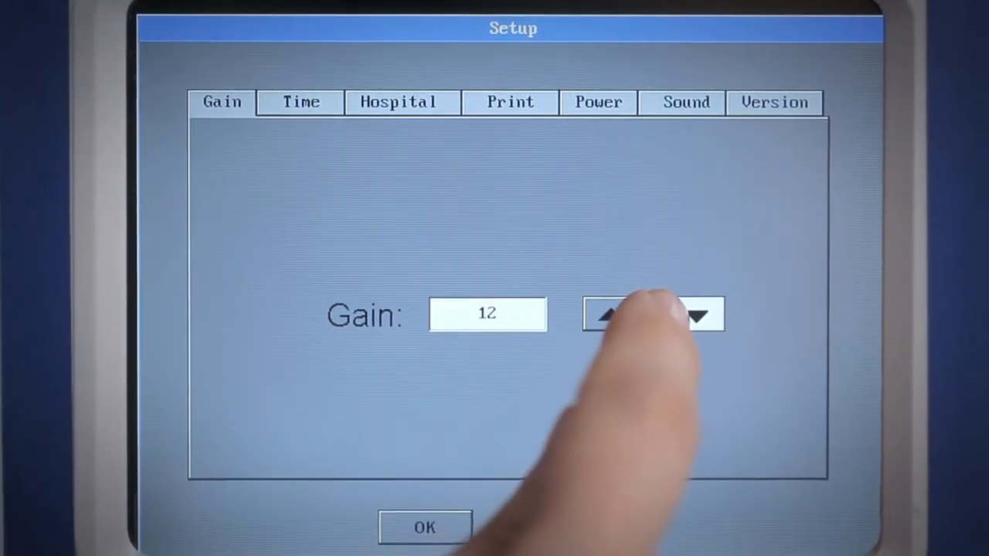
left_click(696, 314)
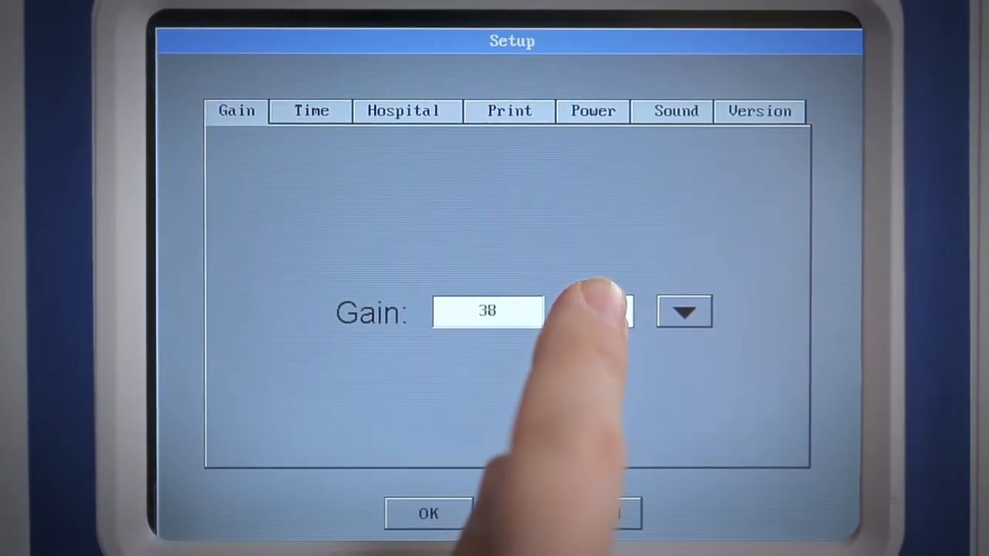
left_click(604, 312)
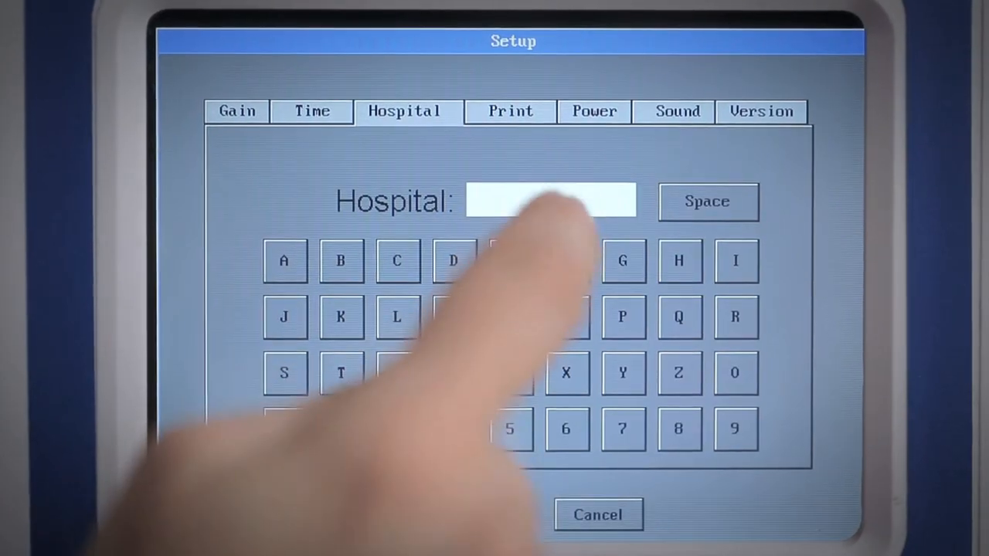
Step: Begin entering the hospital name on the Hospital page's letter keys
left_click(395, 260)
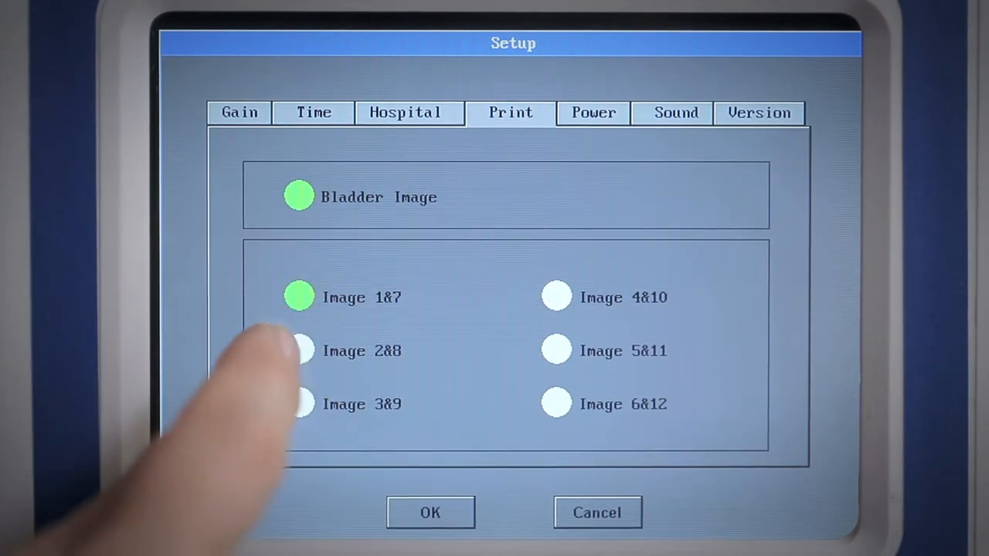
Step: Print the bladder image together with the Image 1&7 pair
left_click(300, 349)
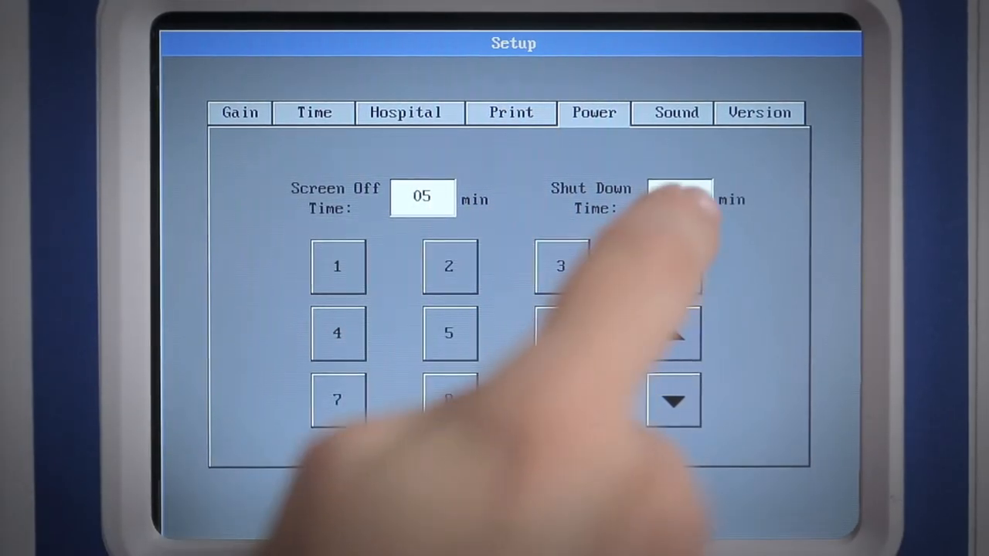
Step: Lower the shut-down time from 10 to 05 minutes to match screen-off
left_click(673, 400)
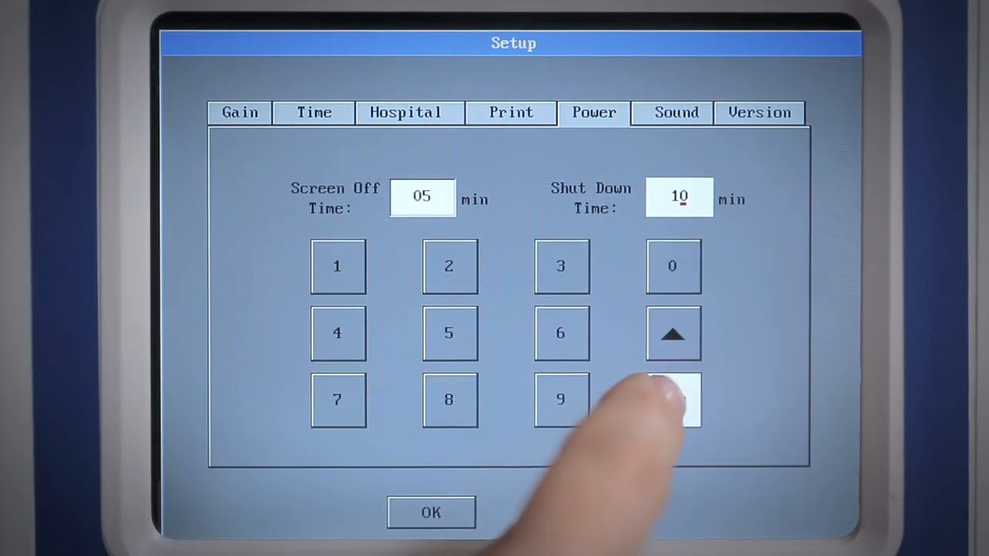
left_click(673, 400)
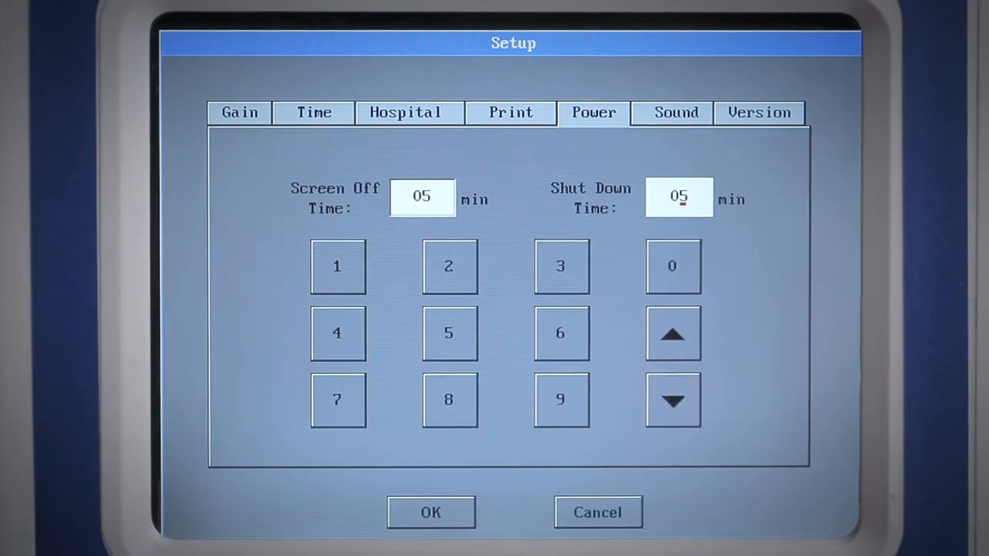